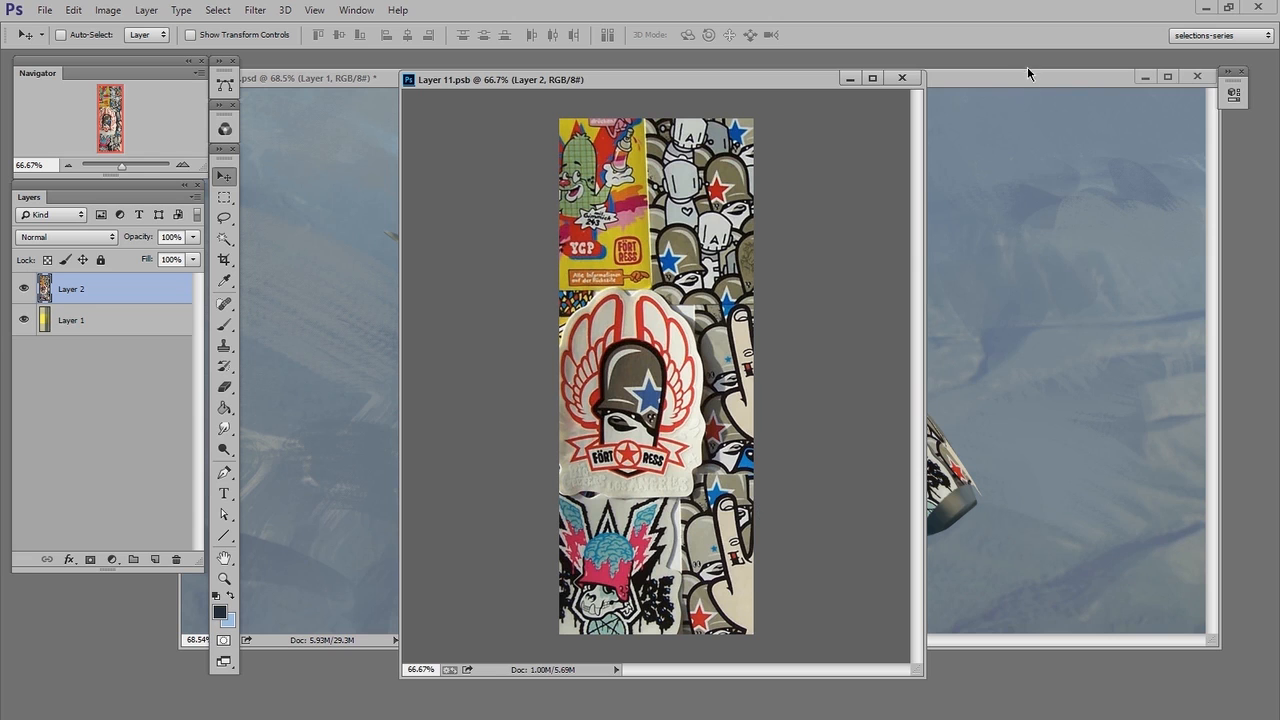
Bring the spaceship document forward to show the sticker collage on its hull
click(900, 78)
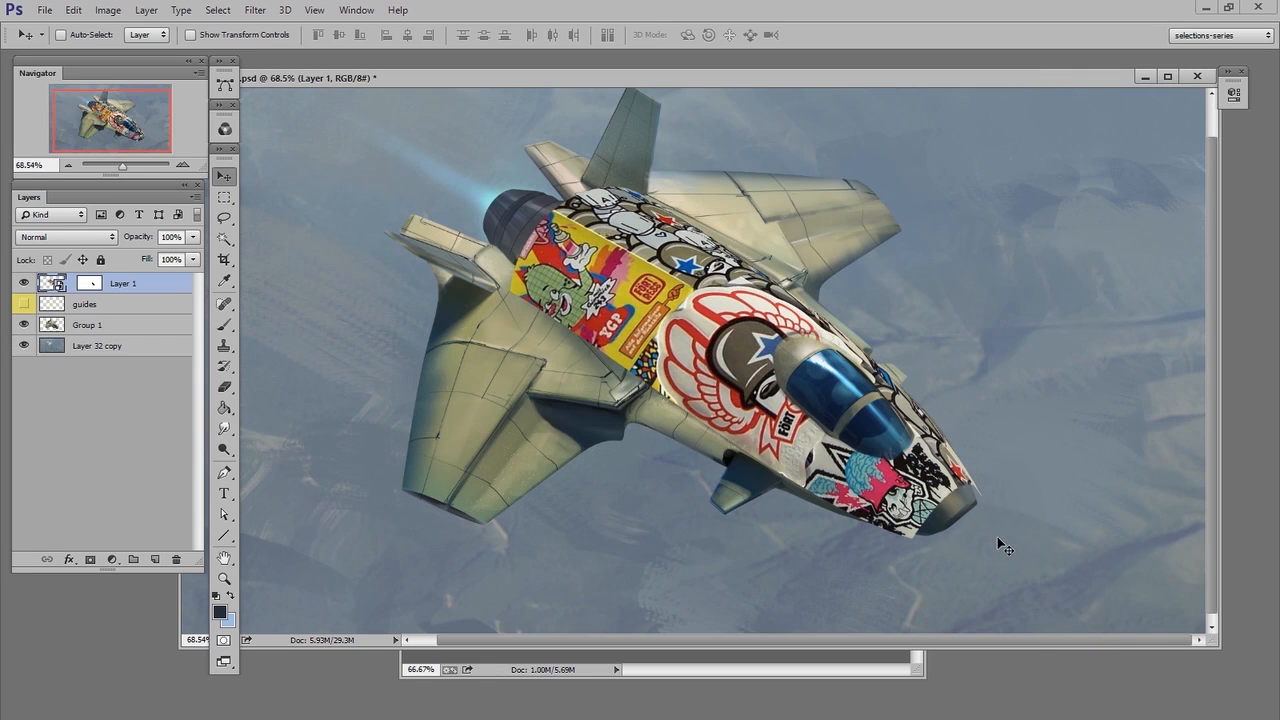
mouse_move(924, 630)
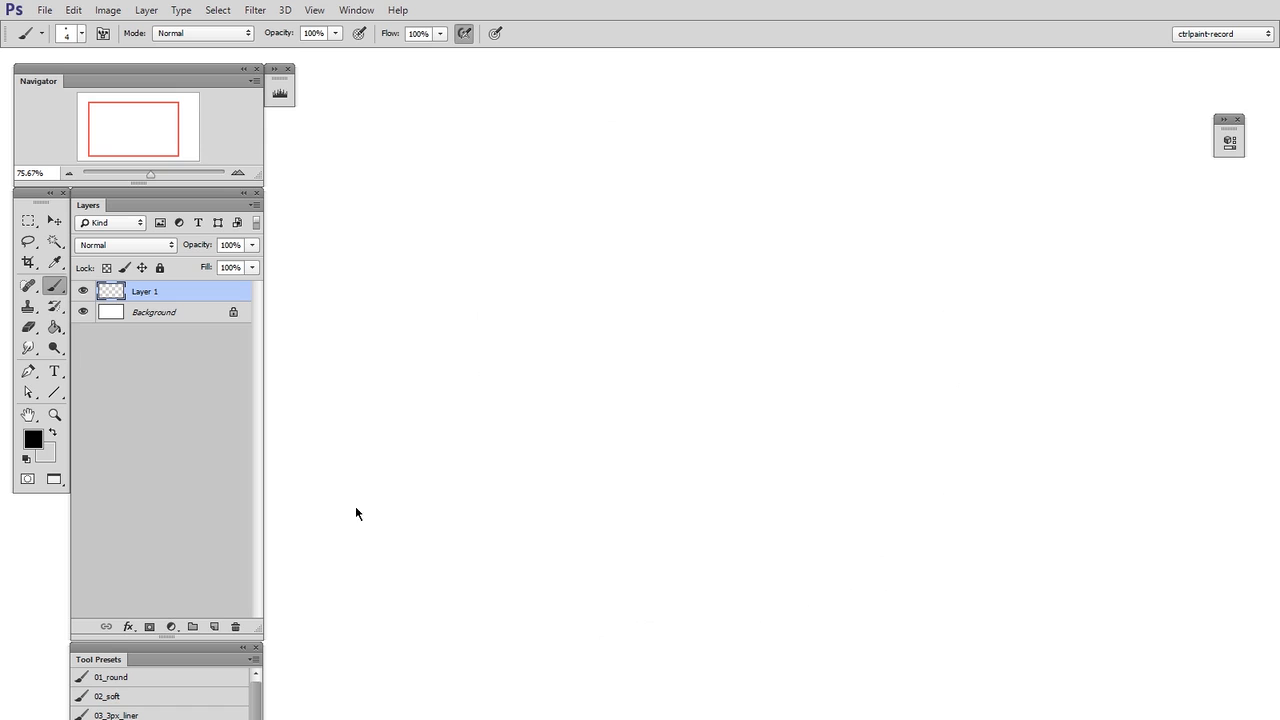
Lay a horizontal curly-wave border on a new empty layer and resize it with Free Transform
click(192, 628)
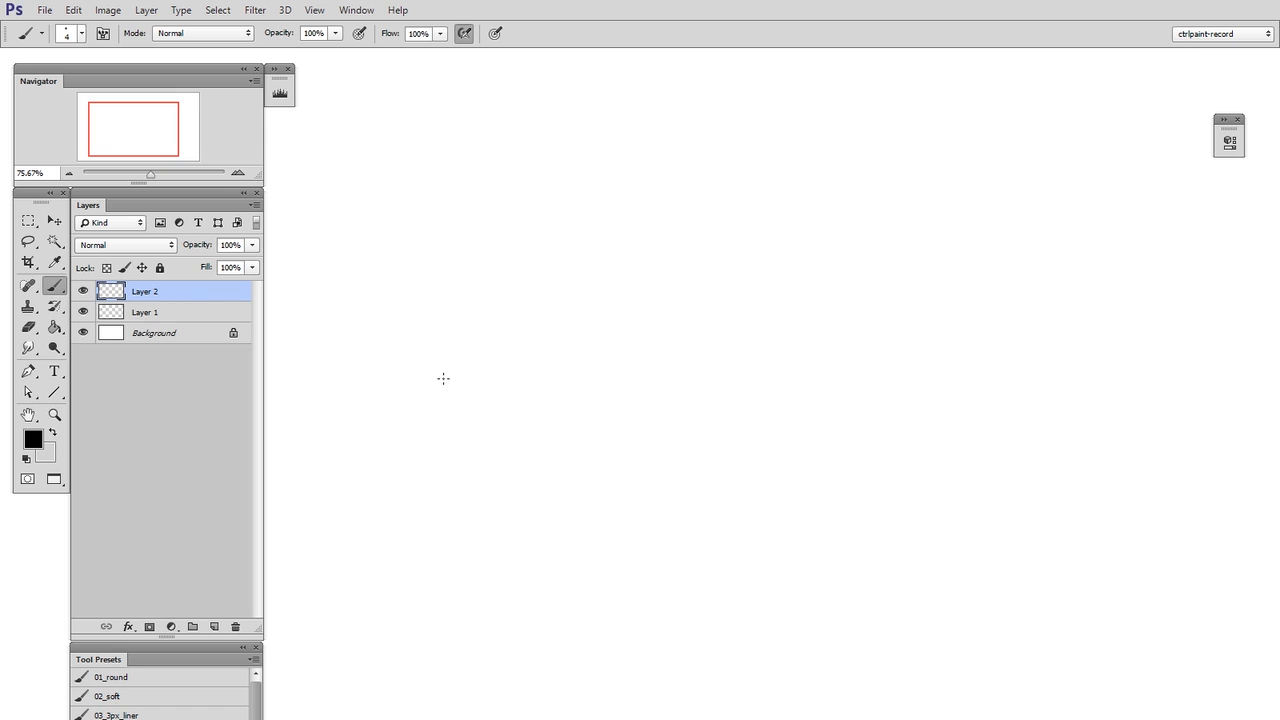
drag(418, 390, 464, 396)
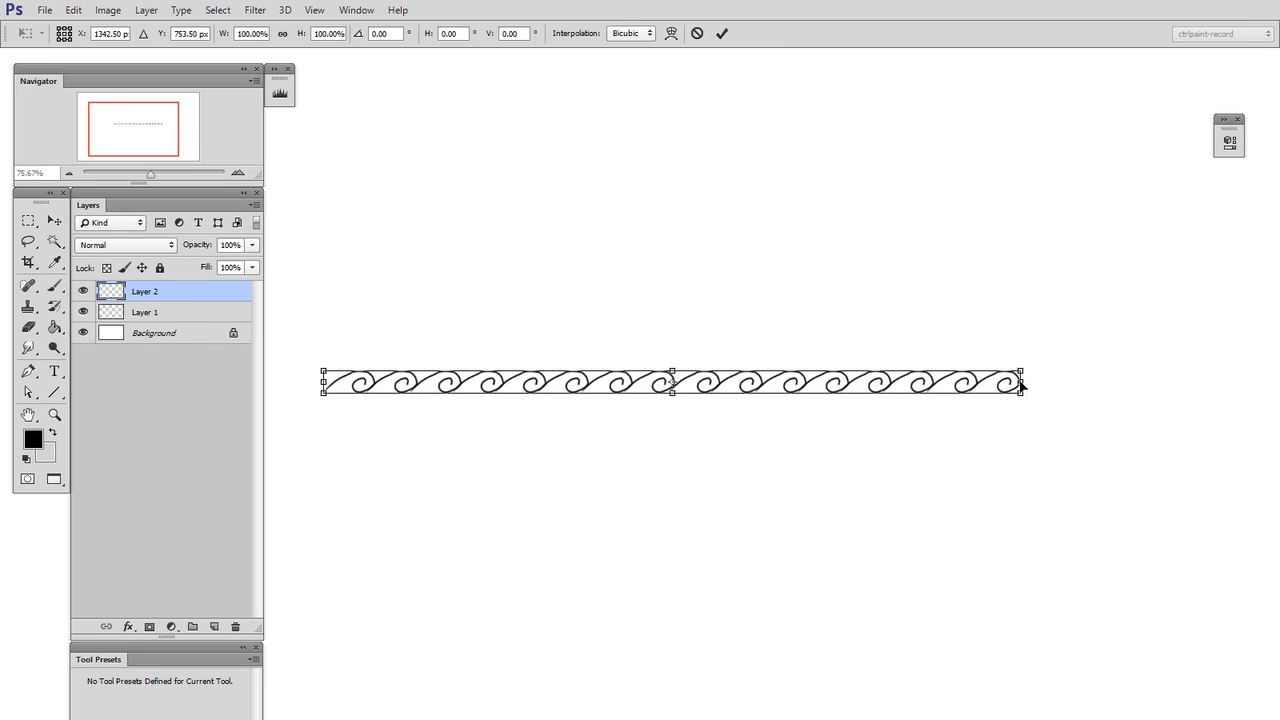
click(722, 32)
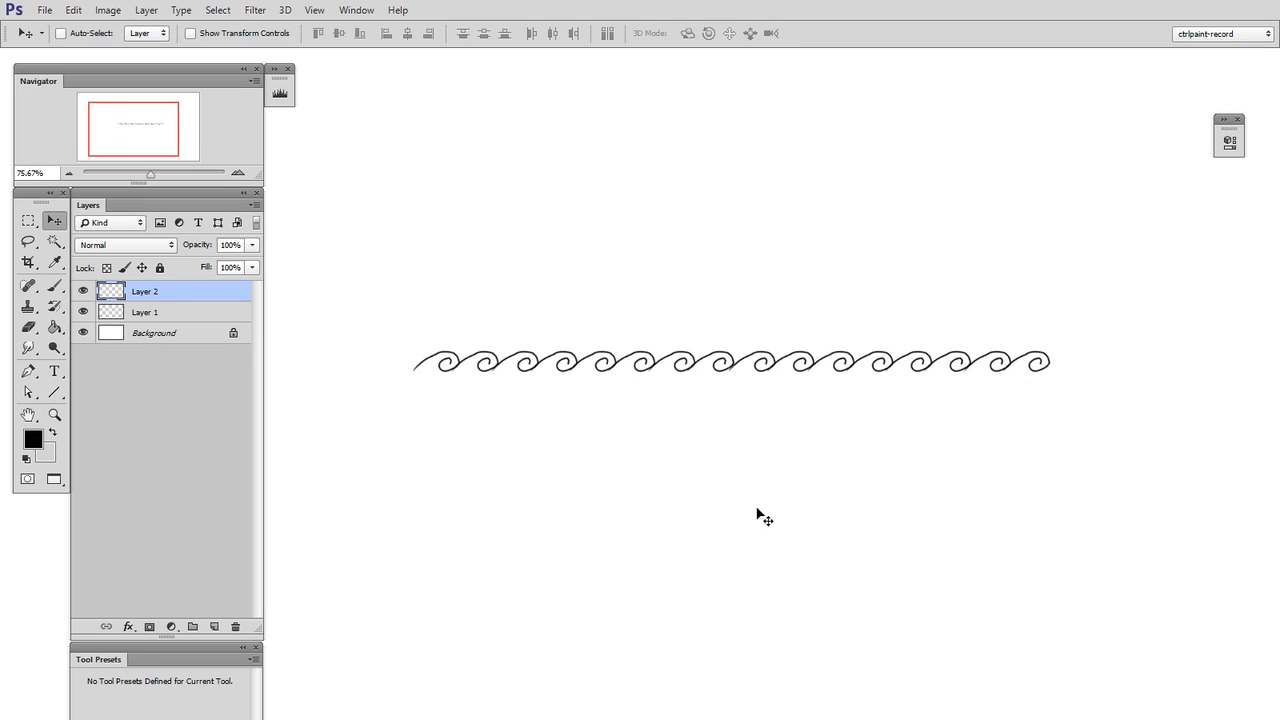
drag(730, 362, 644, 400)
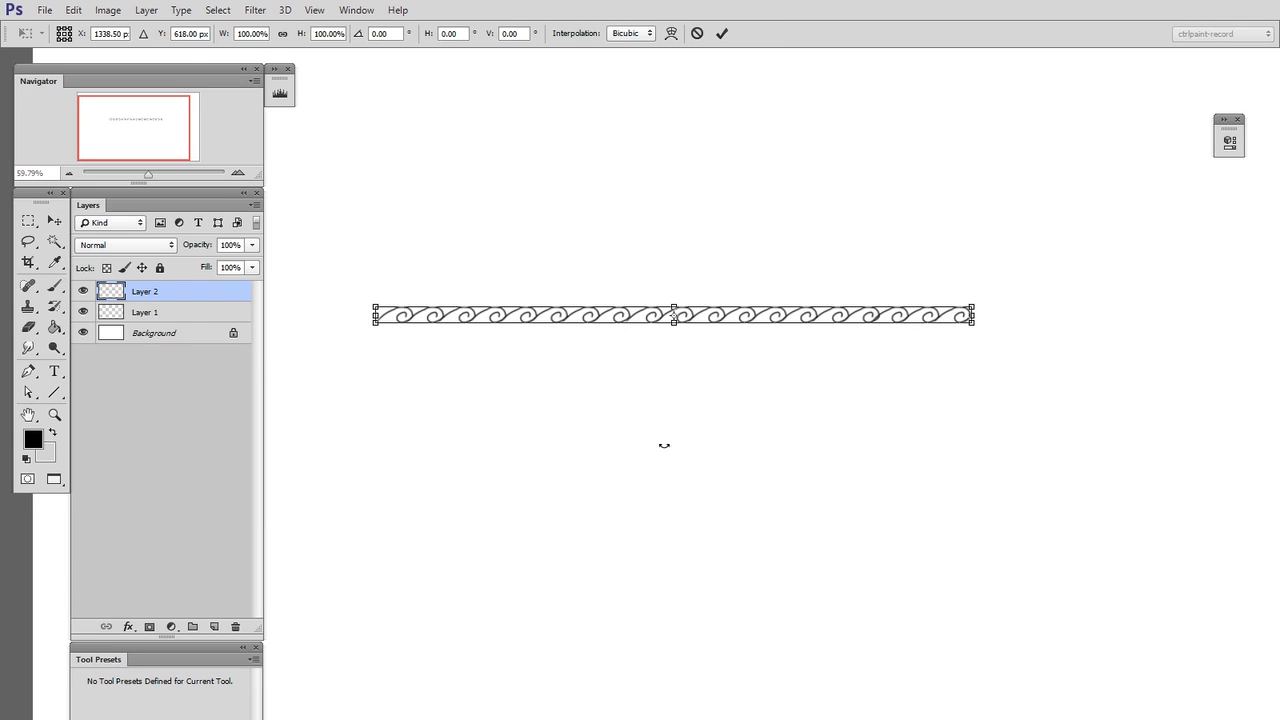
Switch the border's transform to Warp, test bending its left end upward, then discard the bend
right_click(736, 320)
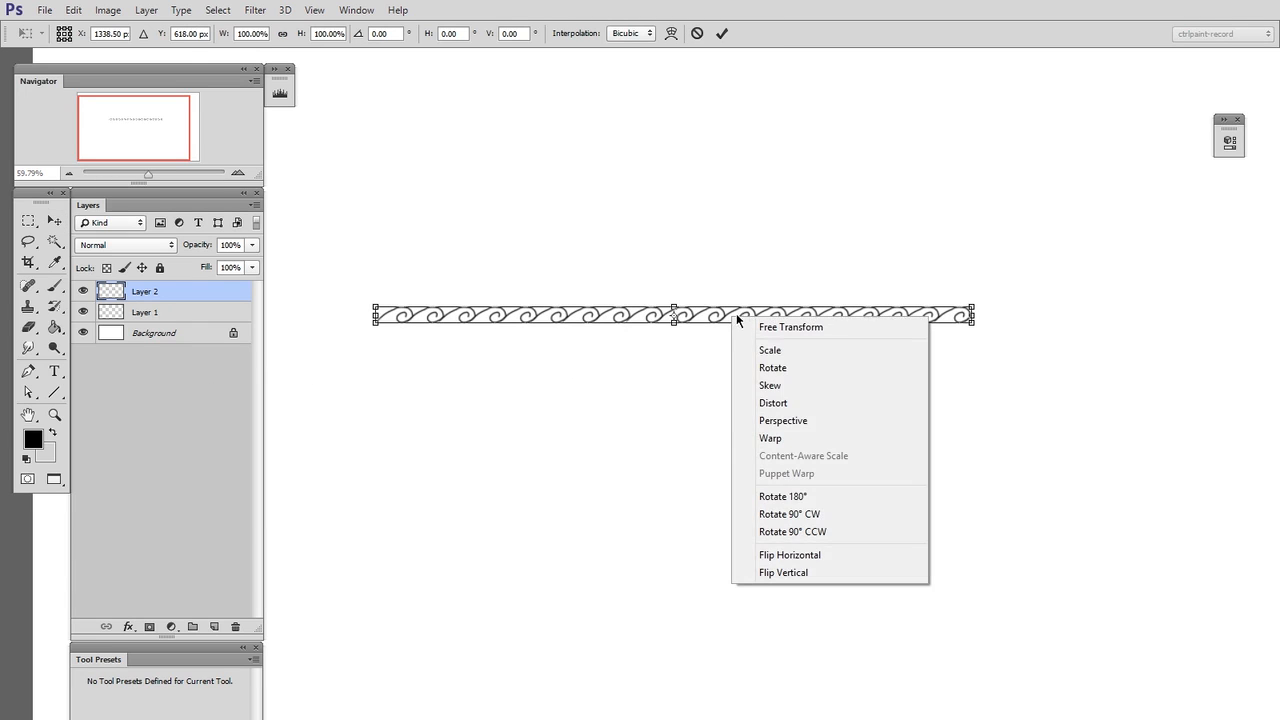
click(770, 438)
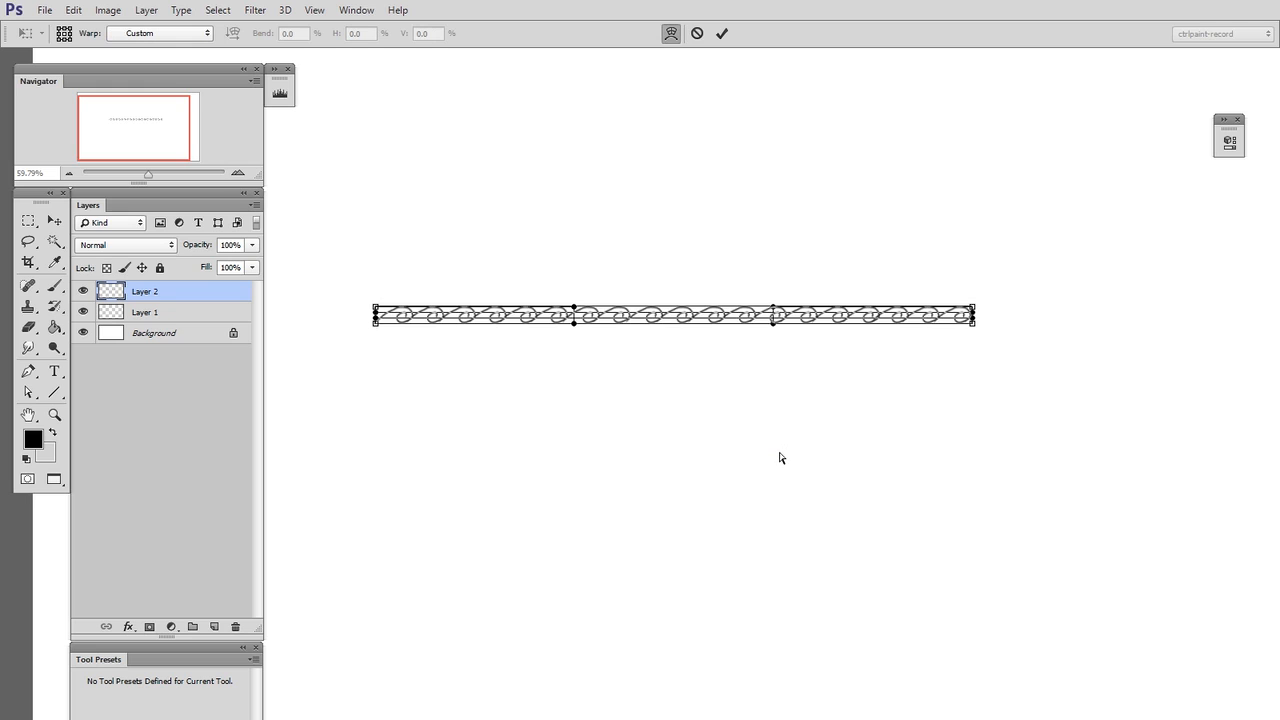
mouse_move(548, 288)
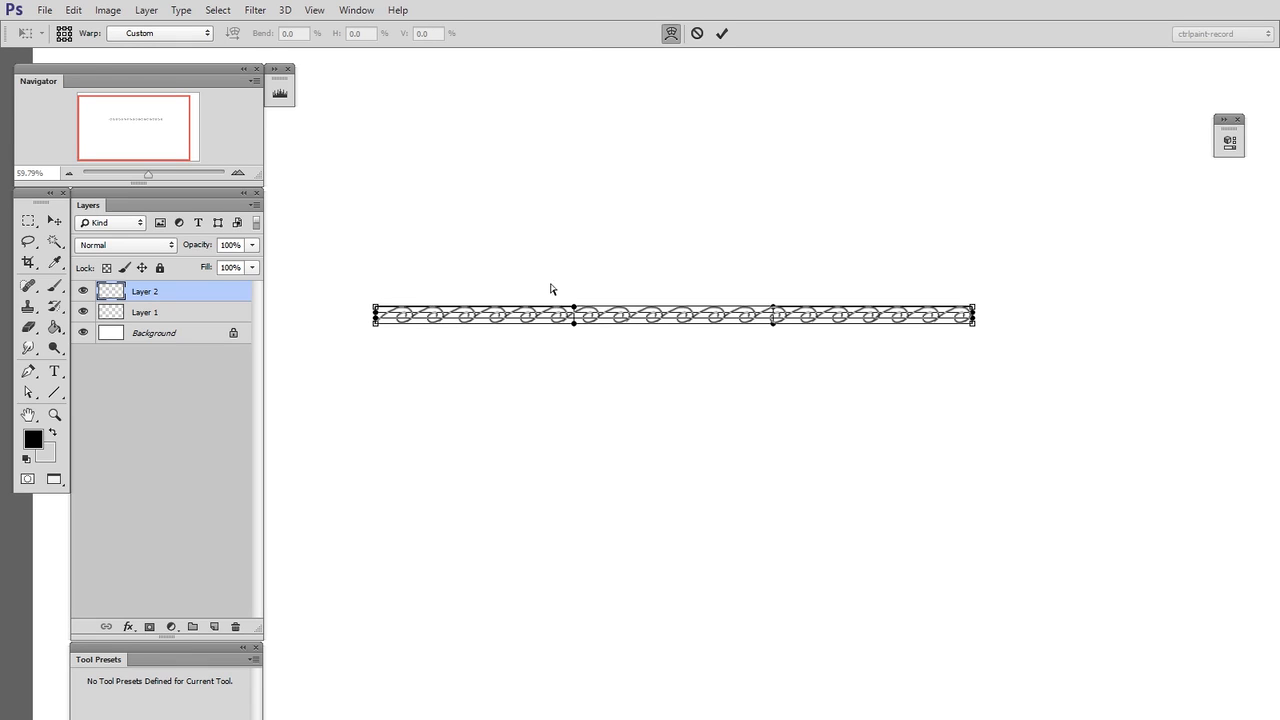
drag(574, 304, 574, 240)
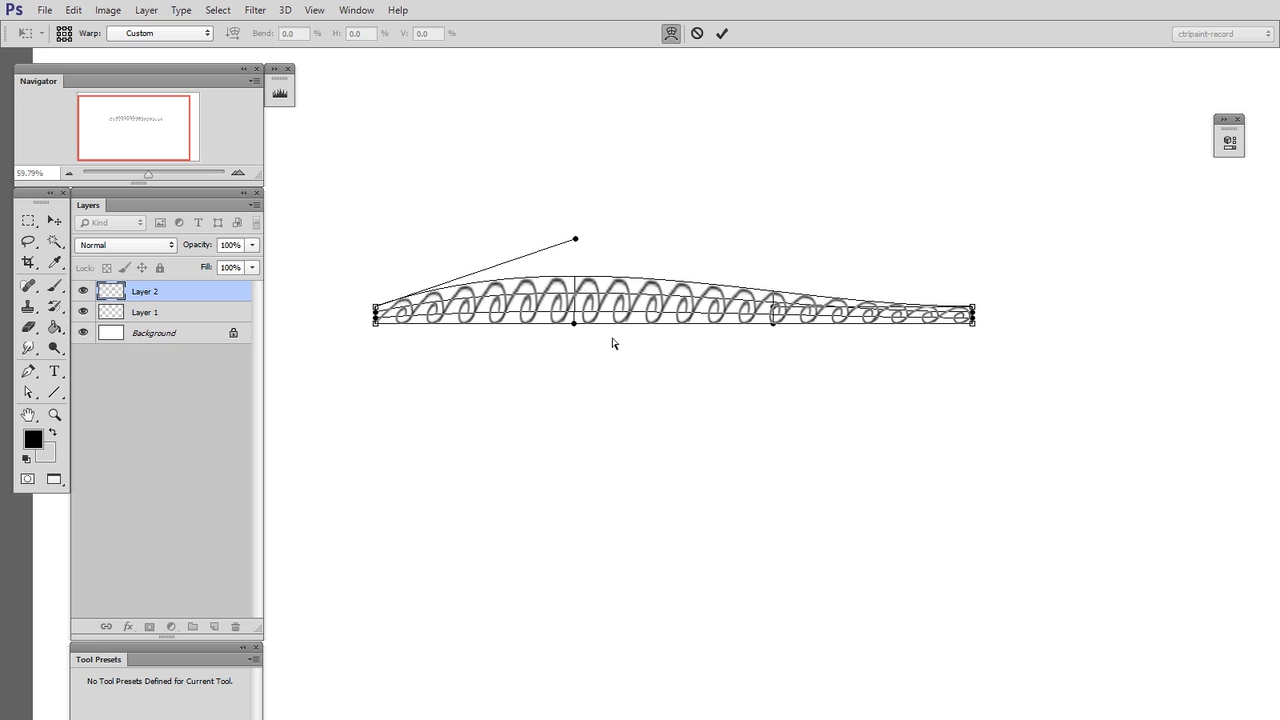
click(722, 32)
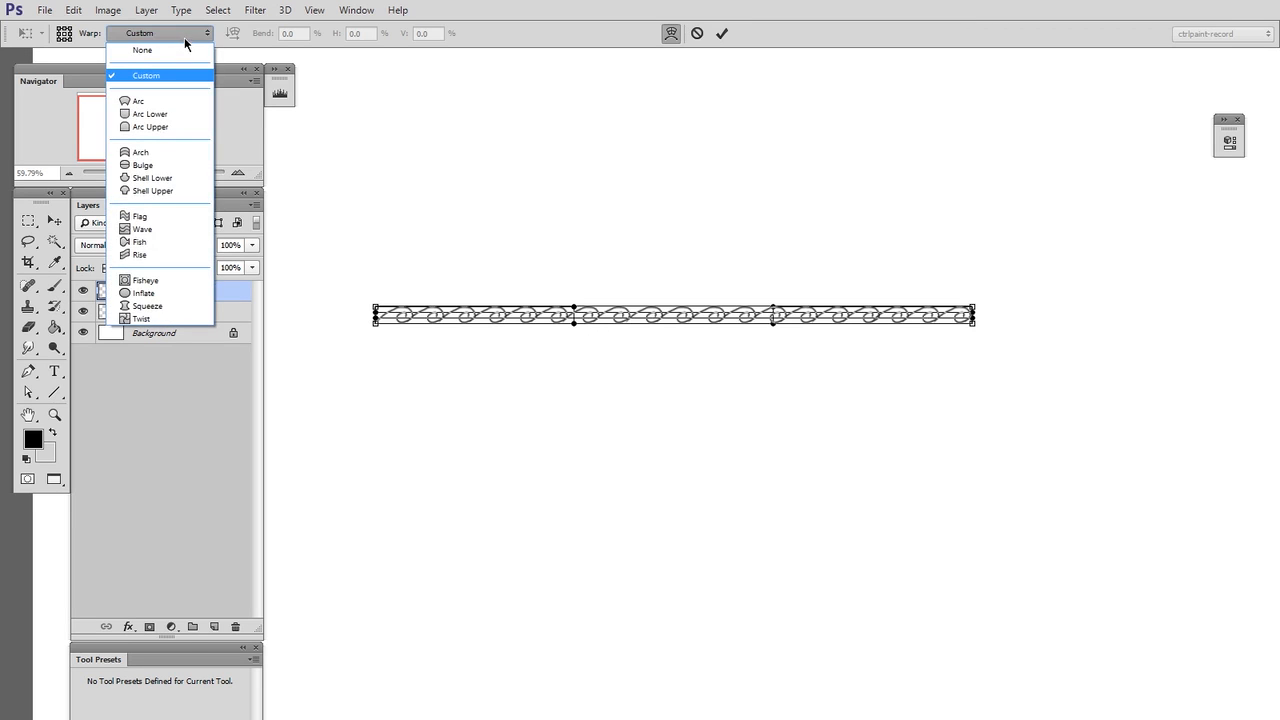
mouse_move(184, 50)
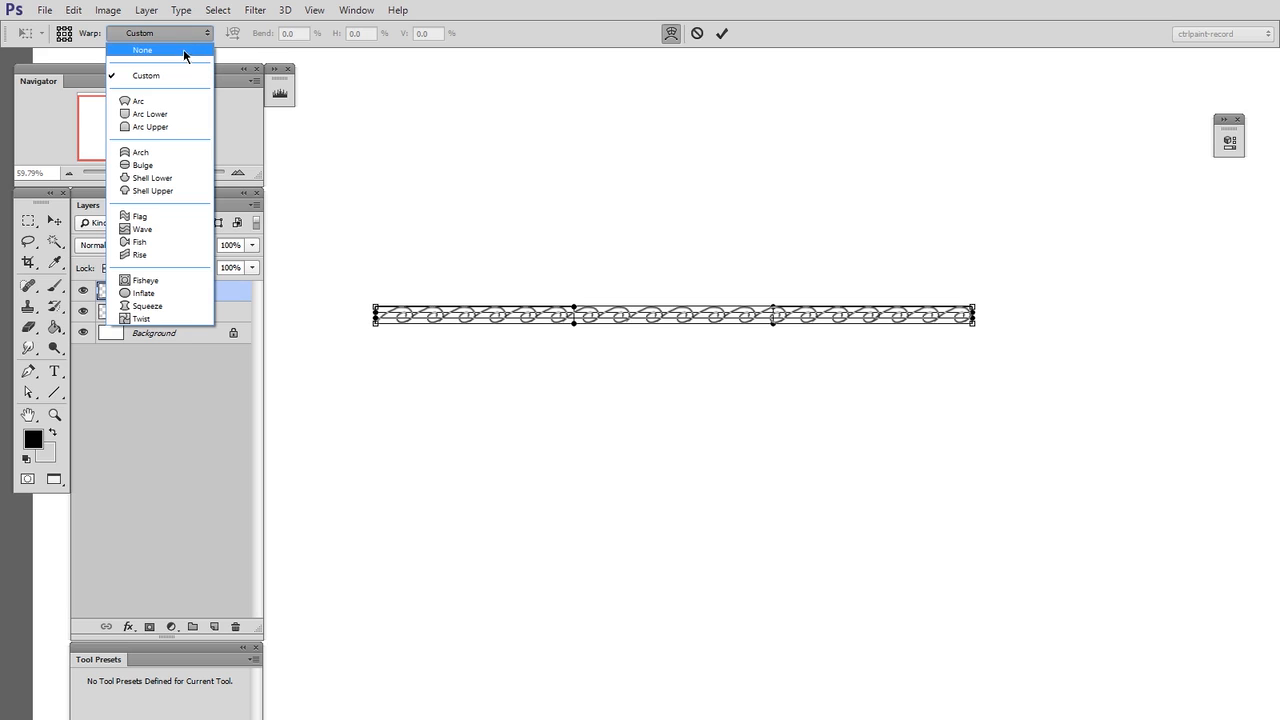
mouse_move(138, 100)
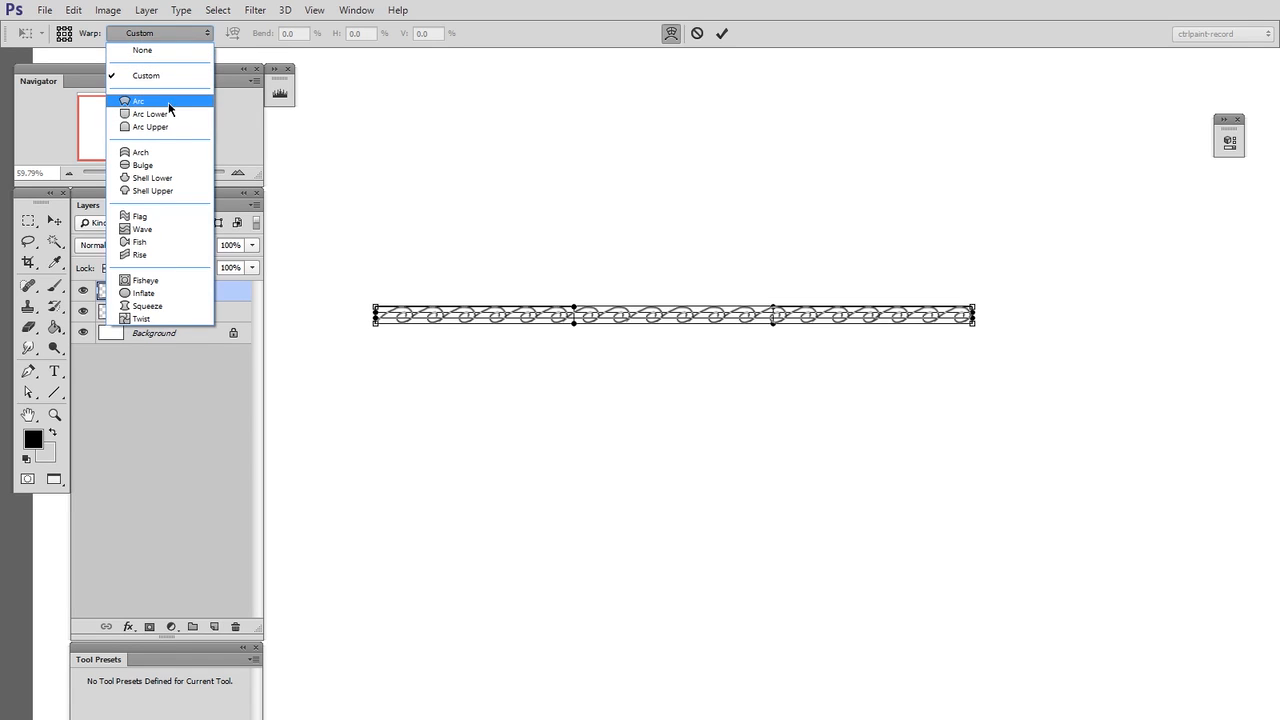
Apply the Arc warp preset and commit the border as a full semicircle
click(138, 100)
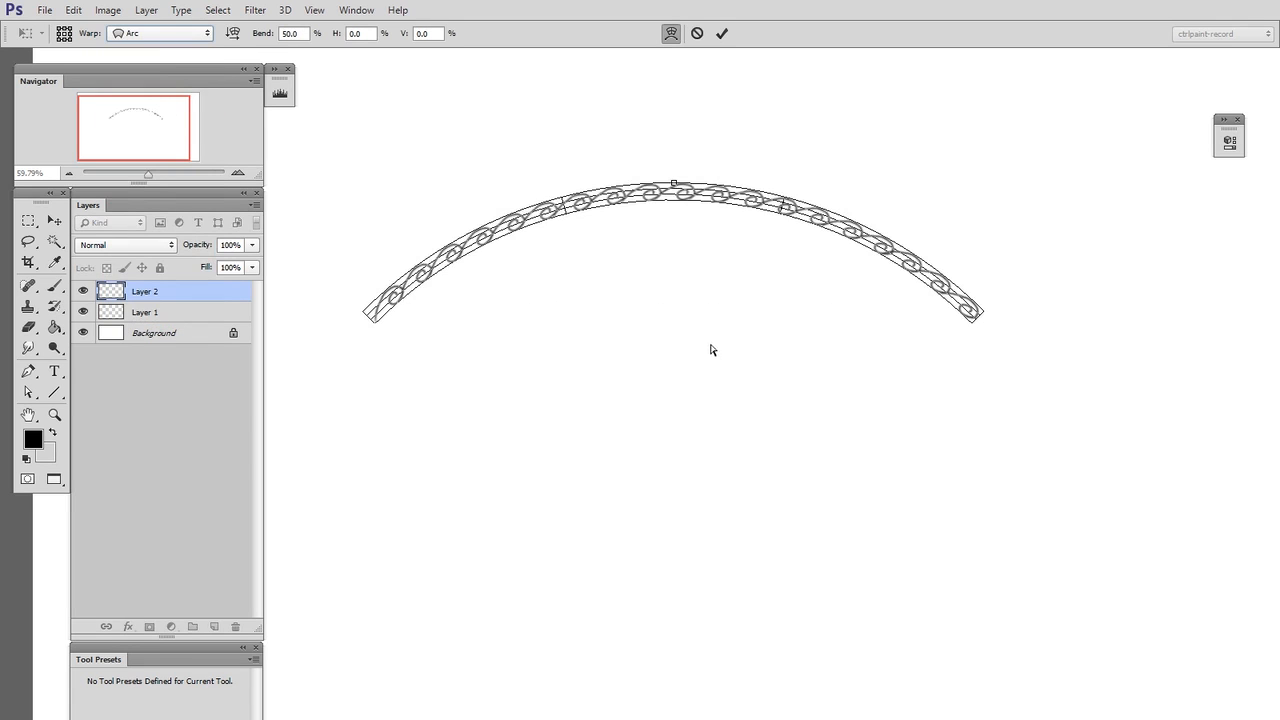
mouse_move(708, 334)
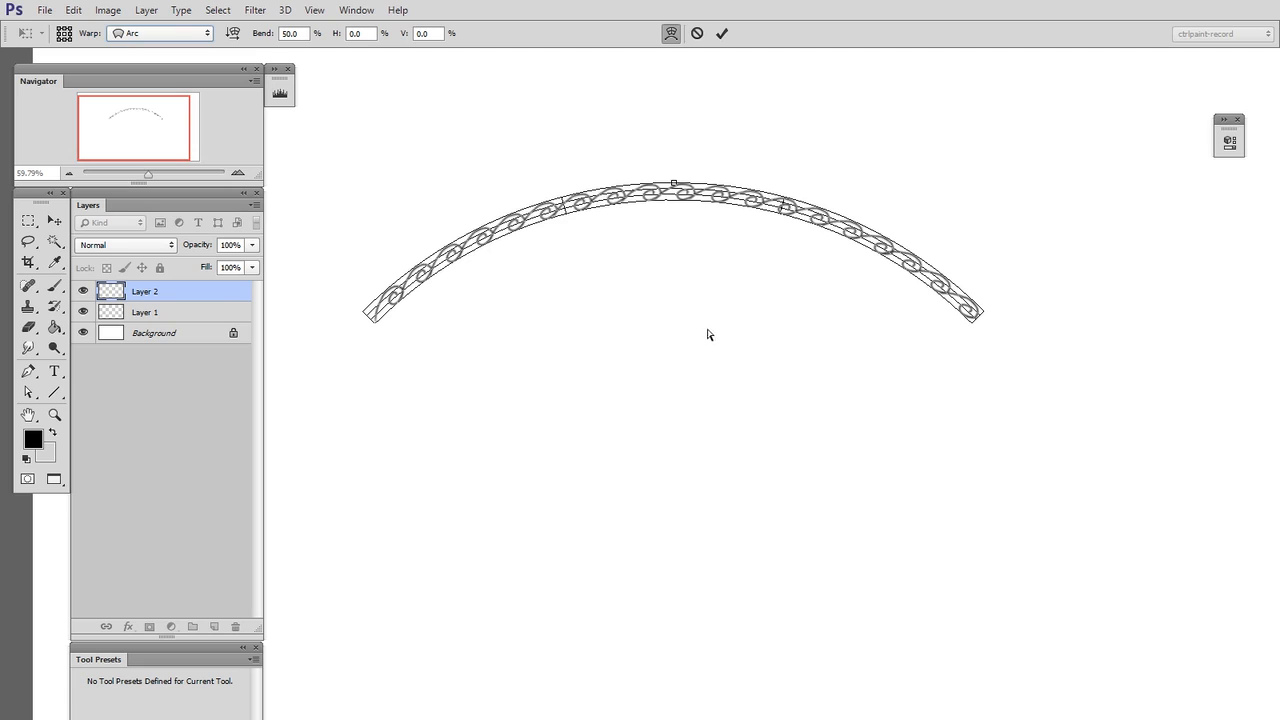
mouse_move(696, 336)
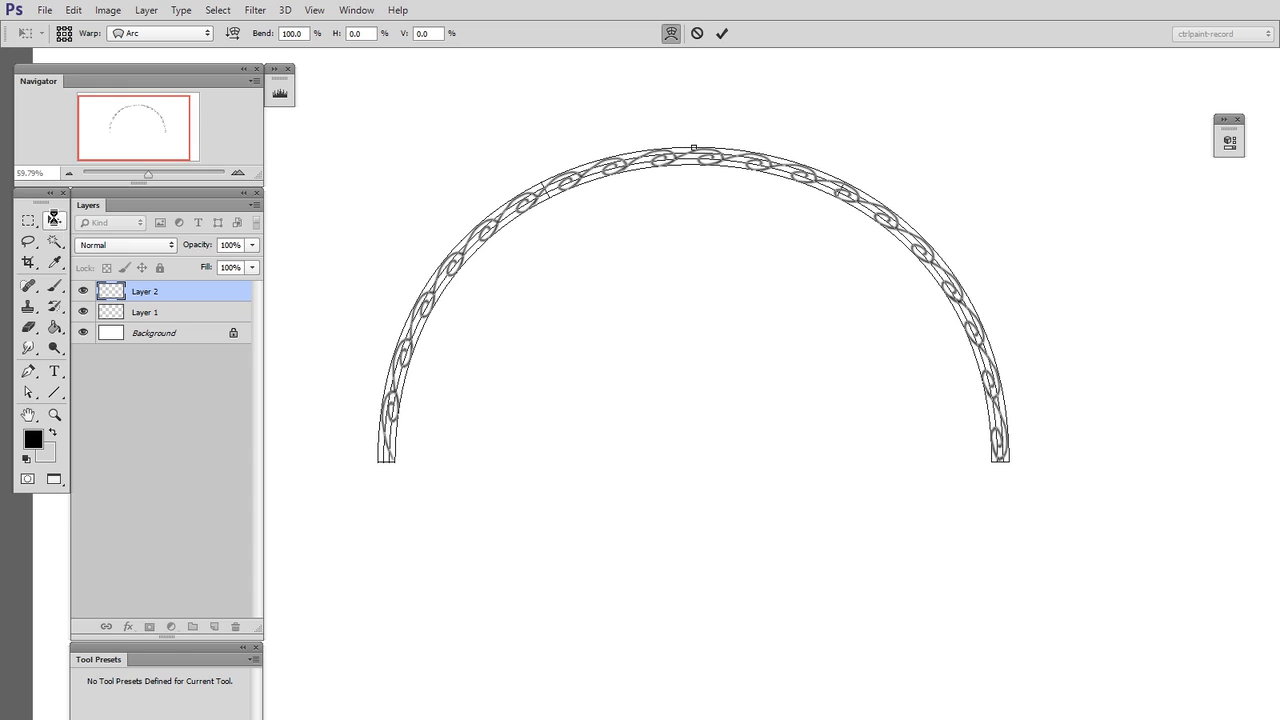
click(722, 32)
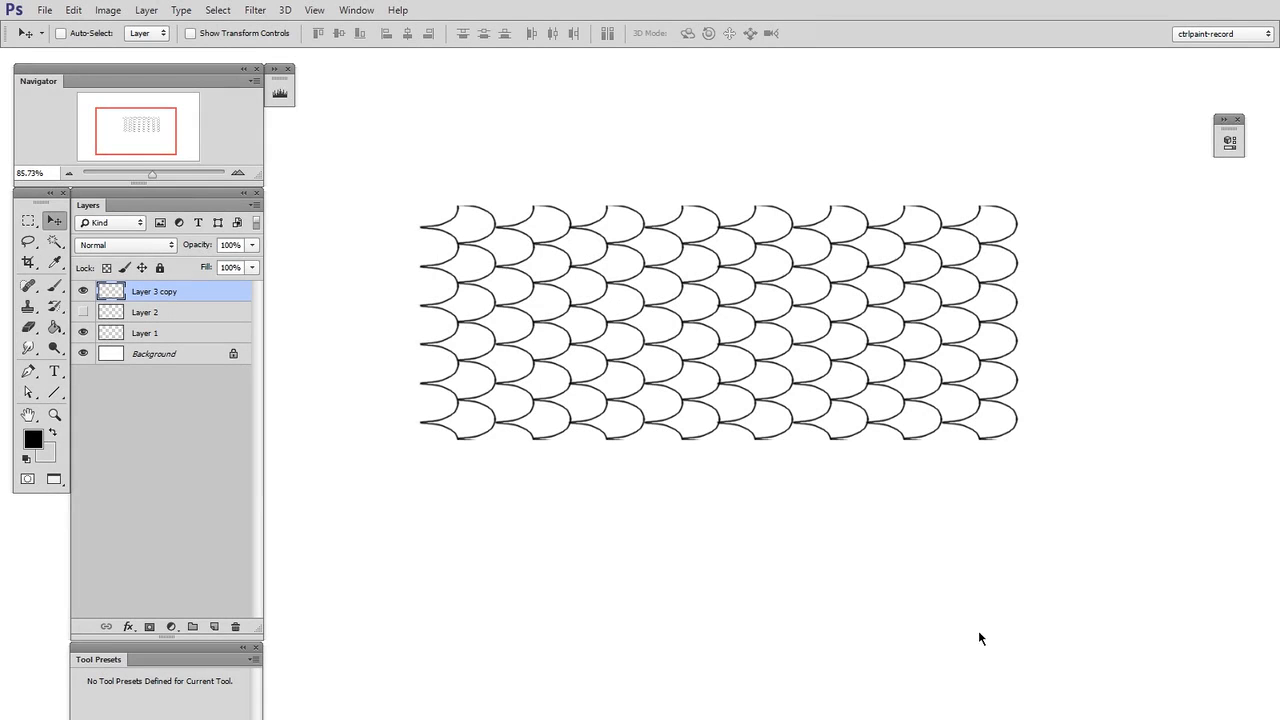
Start a warp transform on the scale pattern layer and list the warp presets
key(ctrl+t)
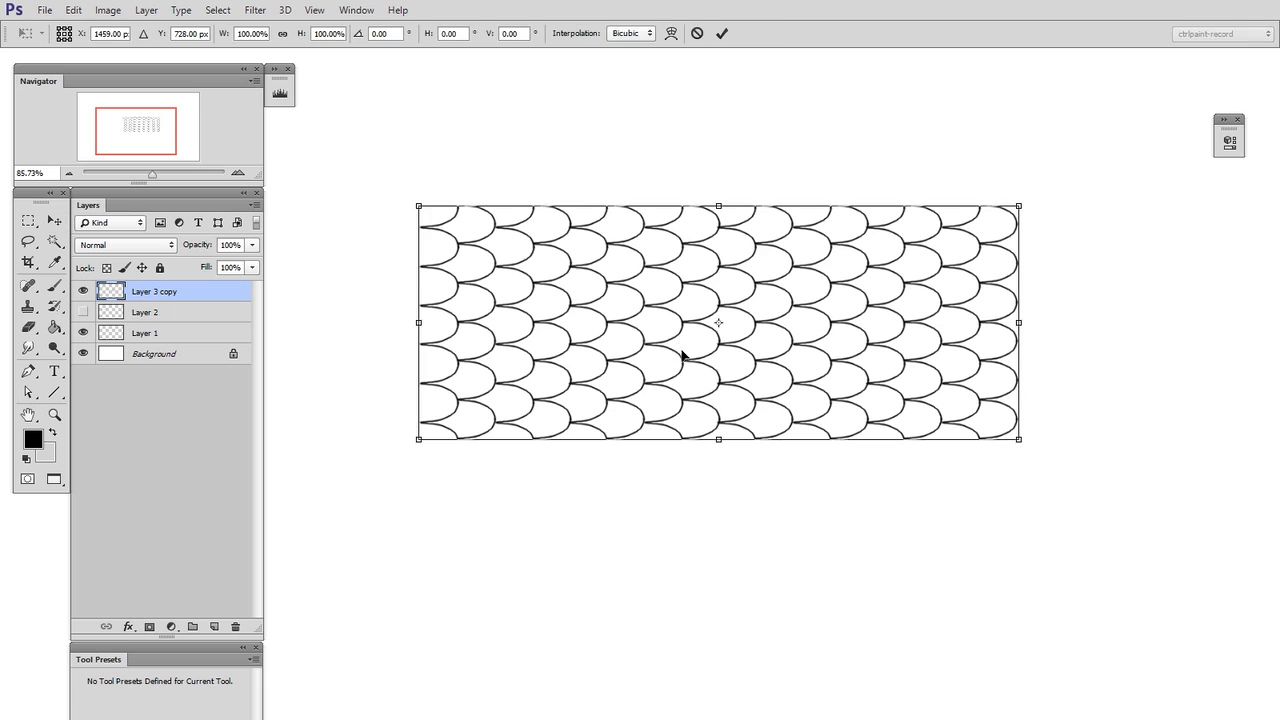
click(672, 32)
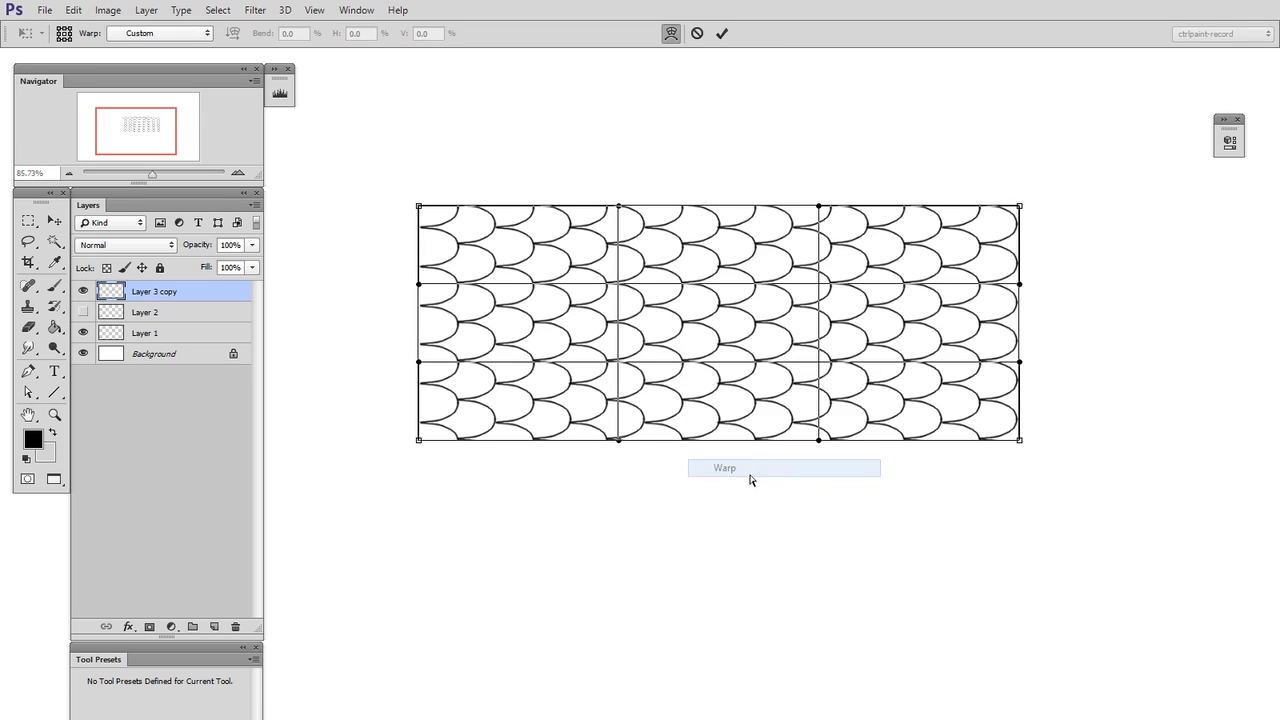
click(160, 32)
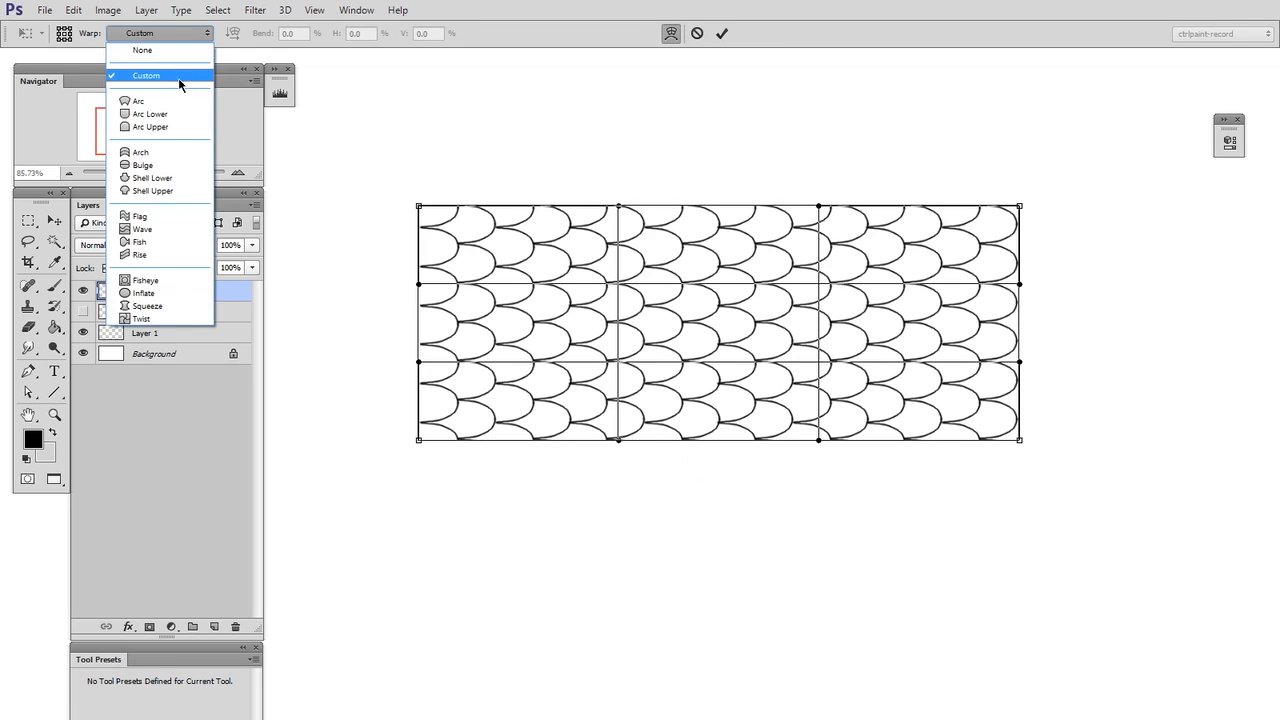
Apply the Bulge preset with a negative Bend value and commit the hourglass pinch
click(142, 164)
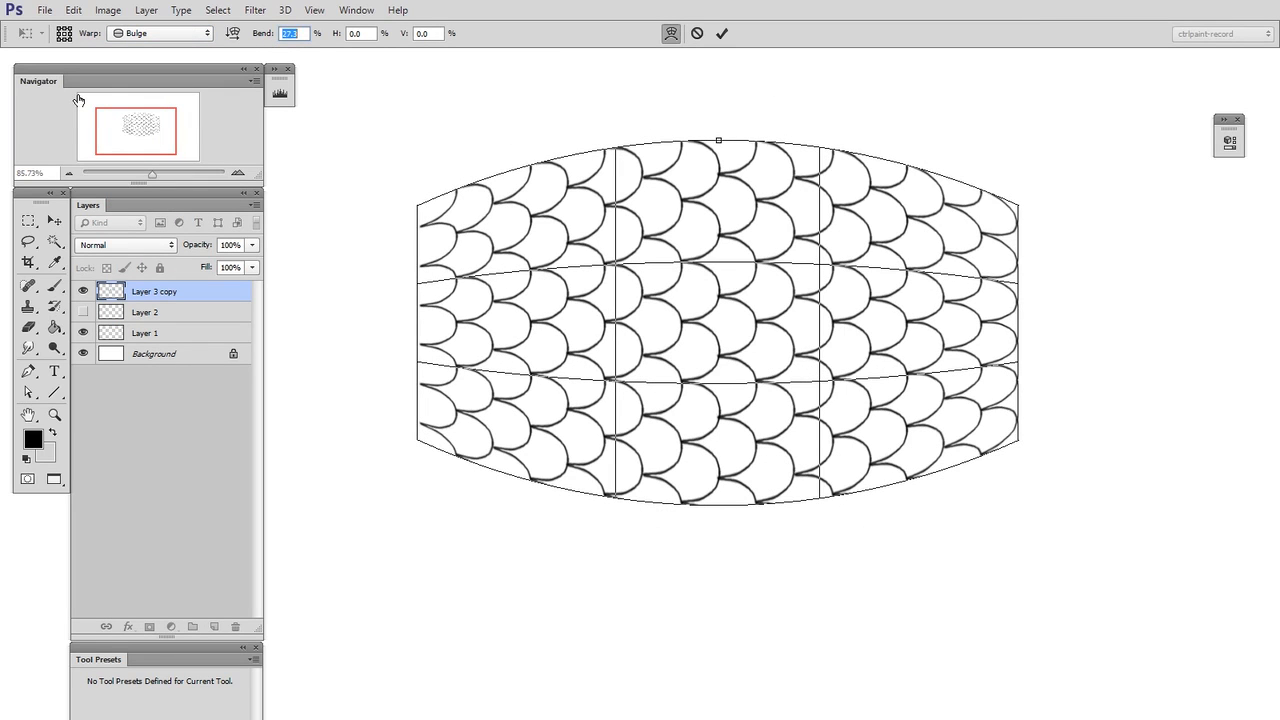
triple_click(292, 32)
text(-15.5)
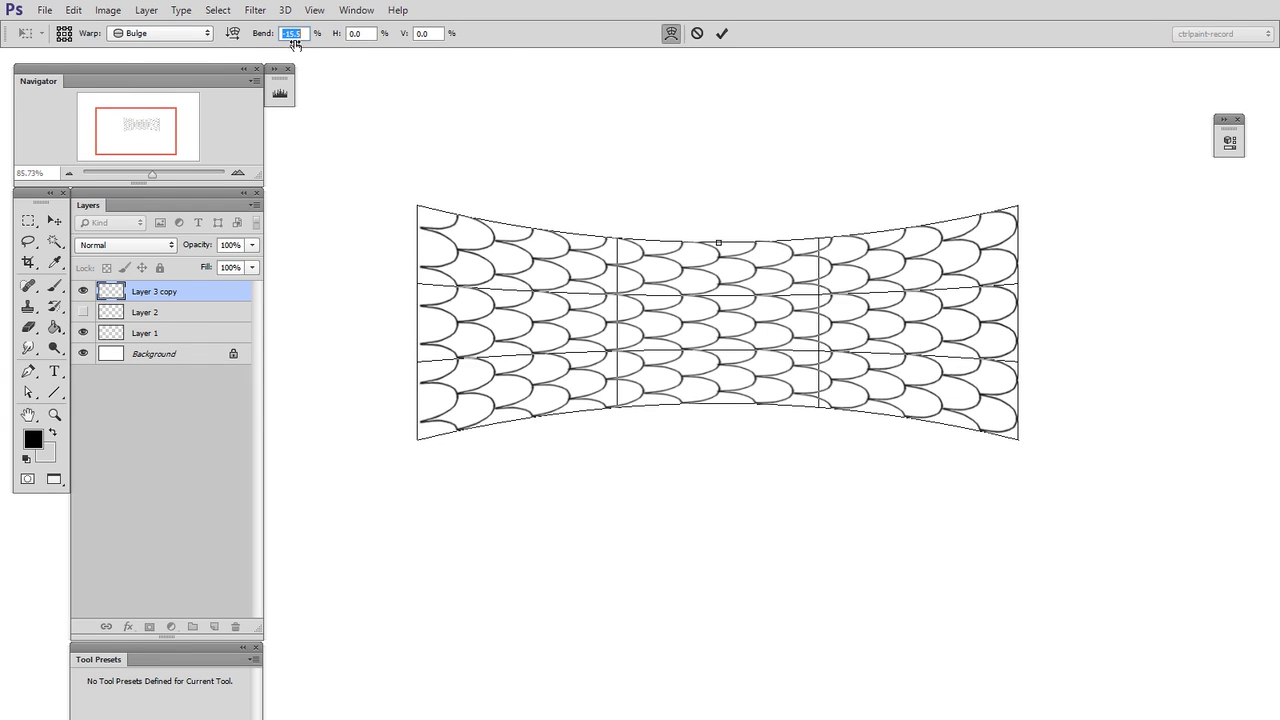
mouse_move(932, 434)
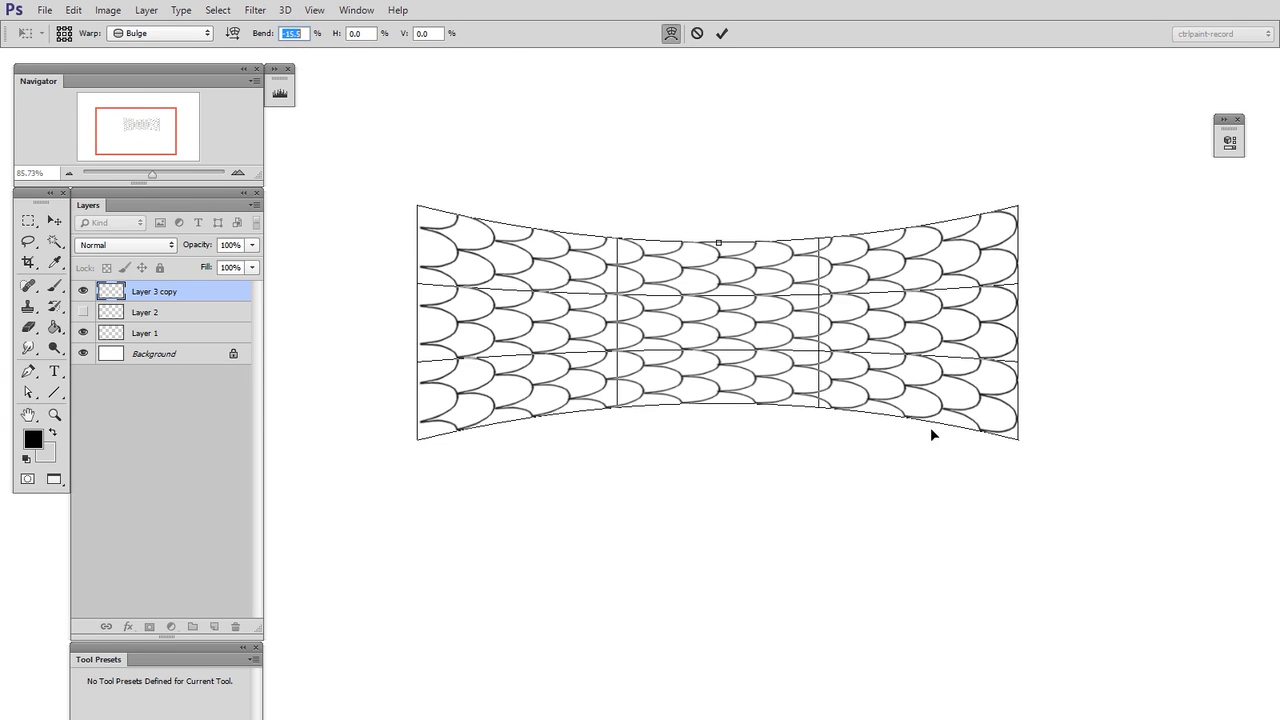
mouse_move(938, 430)
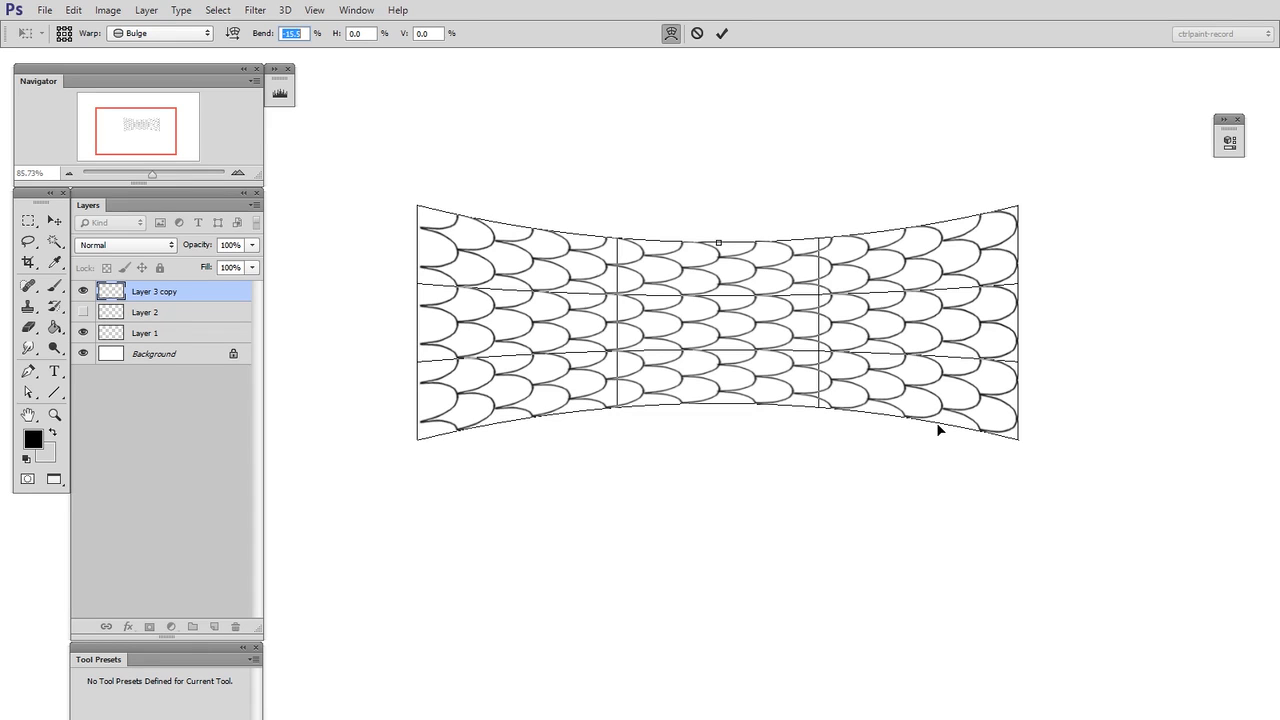
click(722, 32)
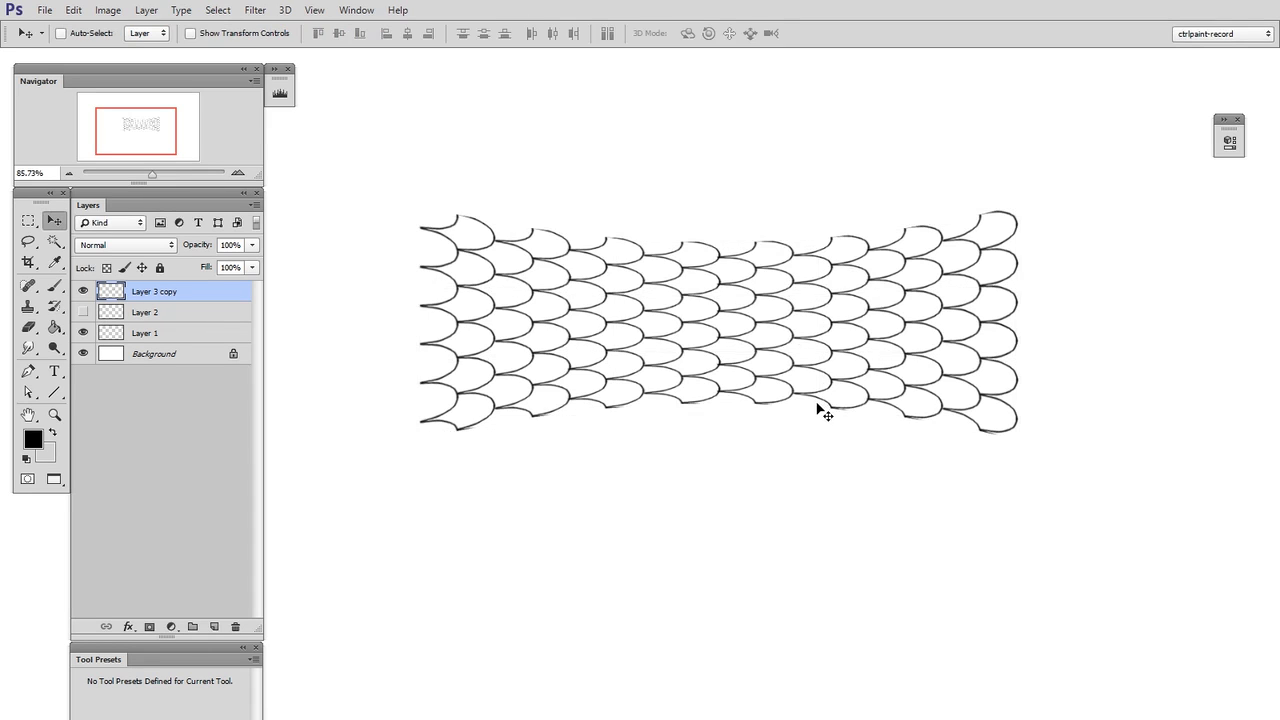
mouse_move(790, 486)
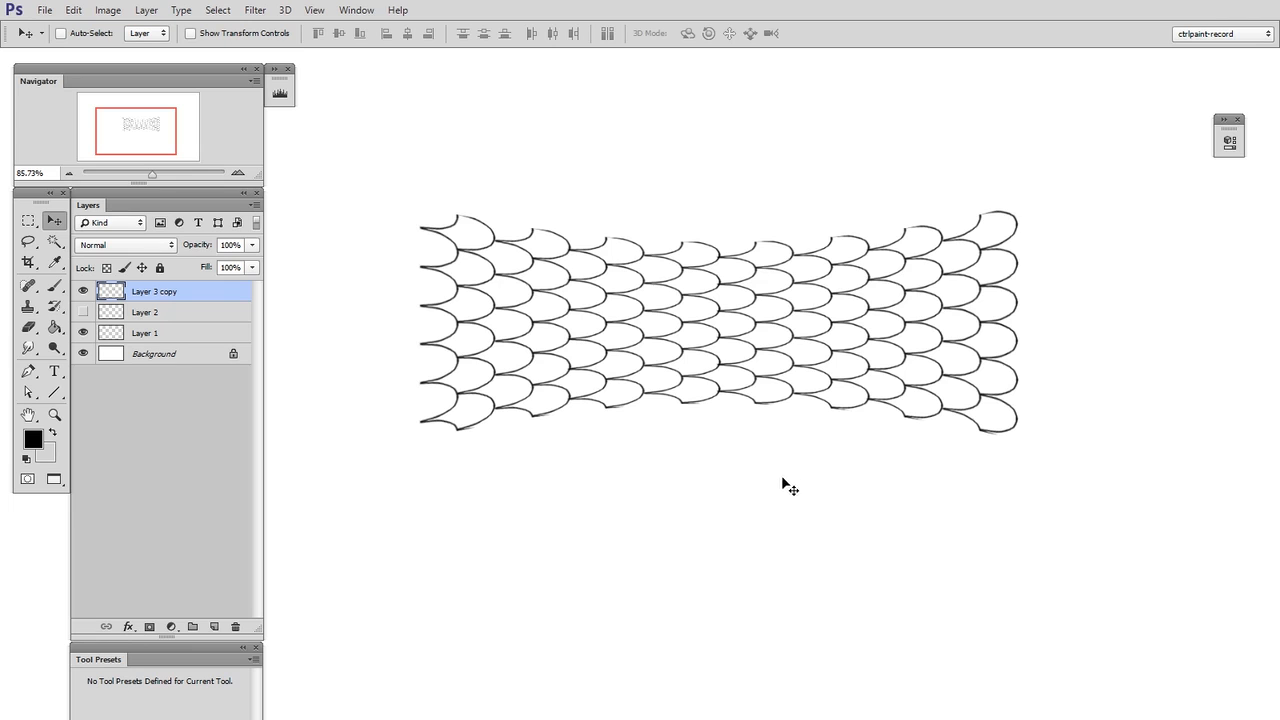